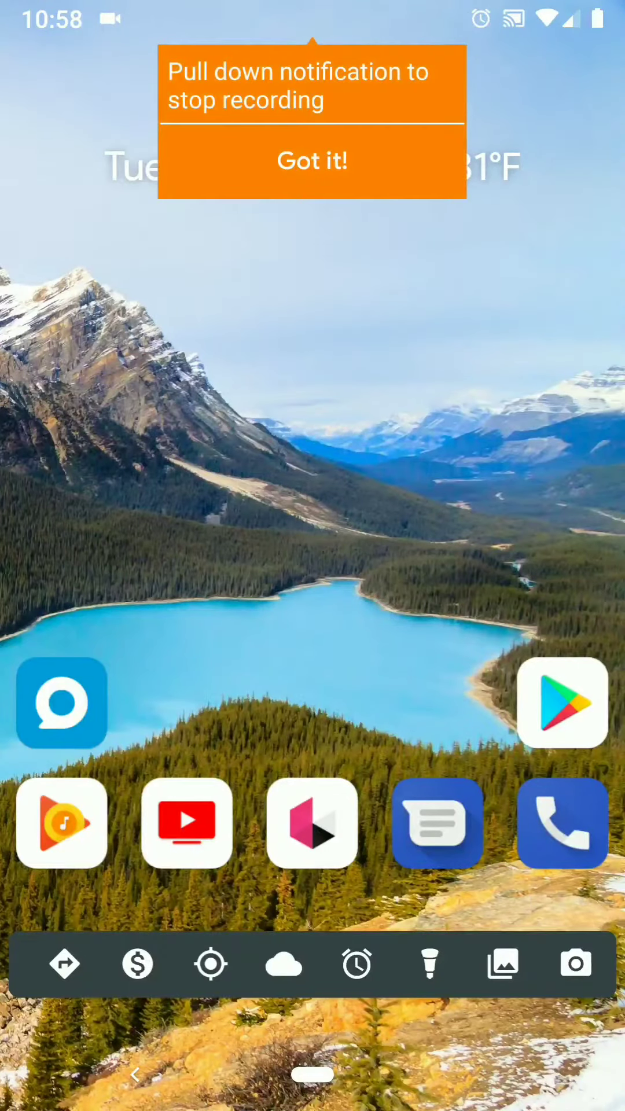
# Dismiss the recording tip and add an Activities shortcut to reach the app activity list.
pyautogui.click(312, 159)
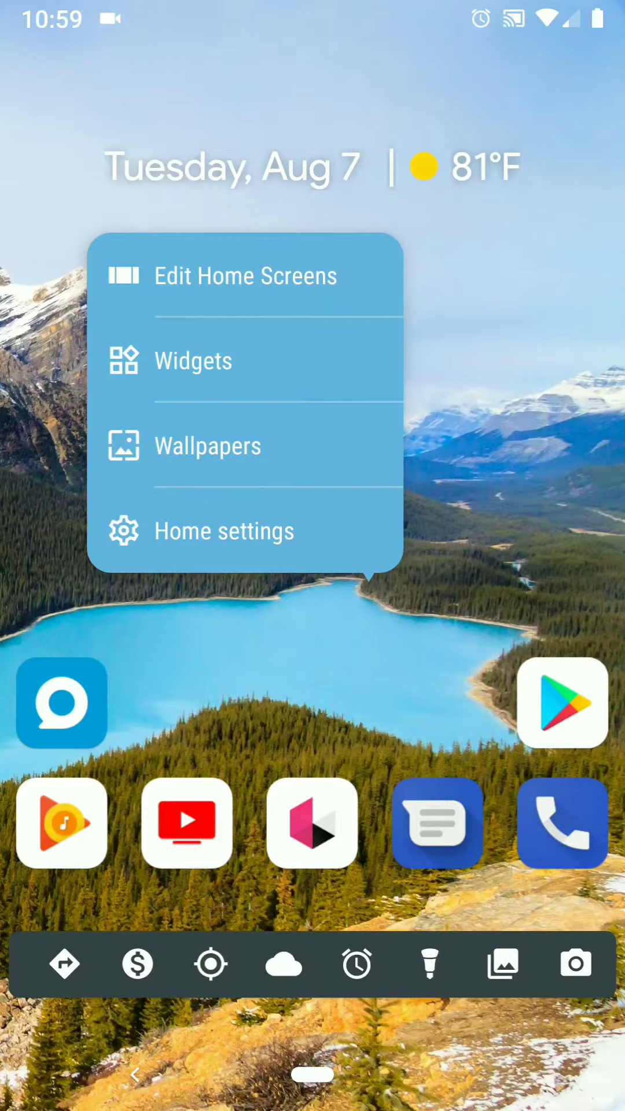
pyautogui.click(194, 361)
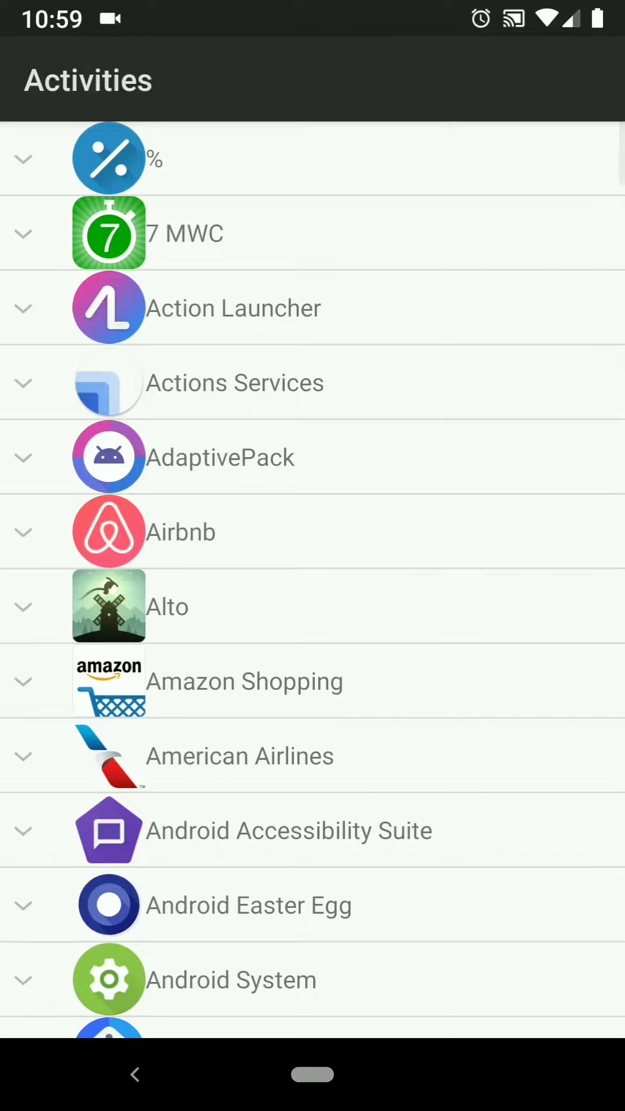
# Create a System UI Tuner shortcut from the System UI activities on the home screen.
pyautogui.scroll(-3)
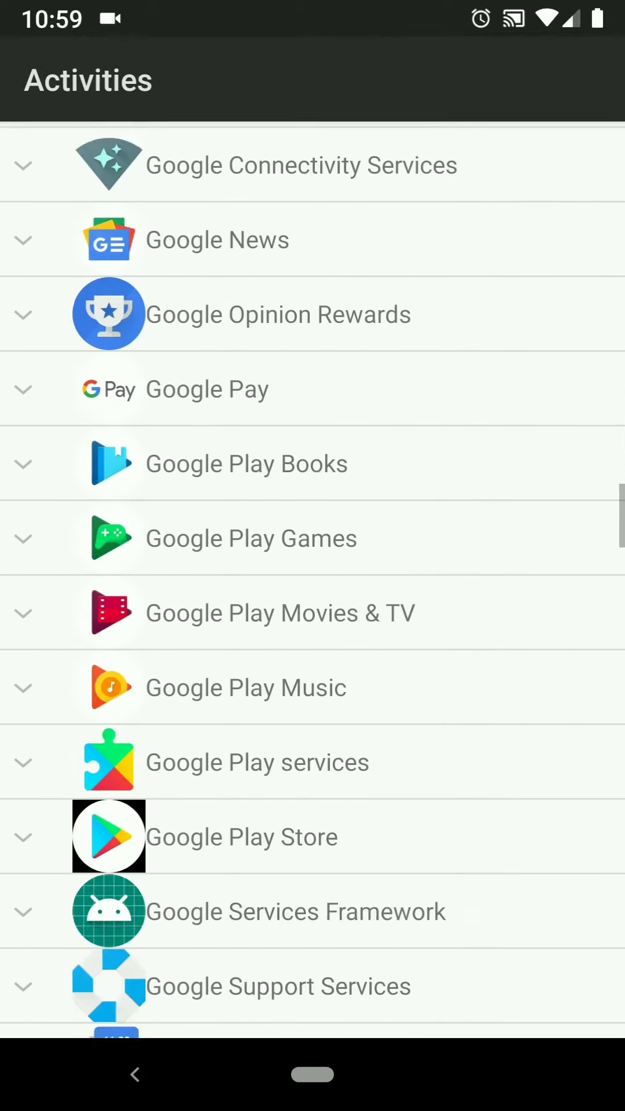
pyautogui.scroll(-3)
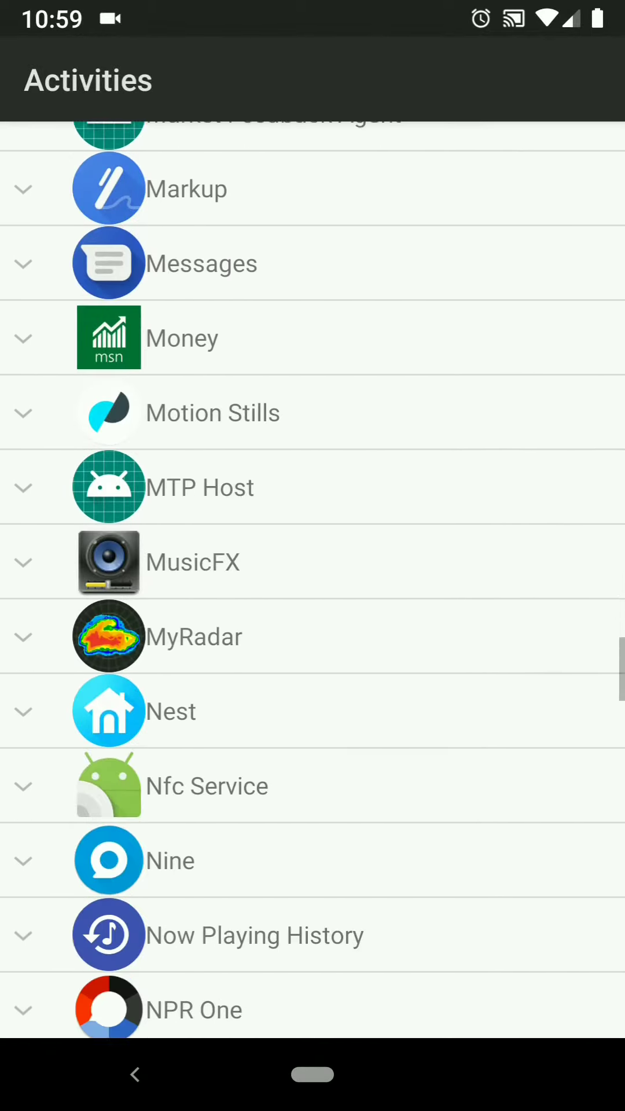
pyautogui.scroll(-3)
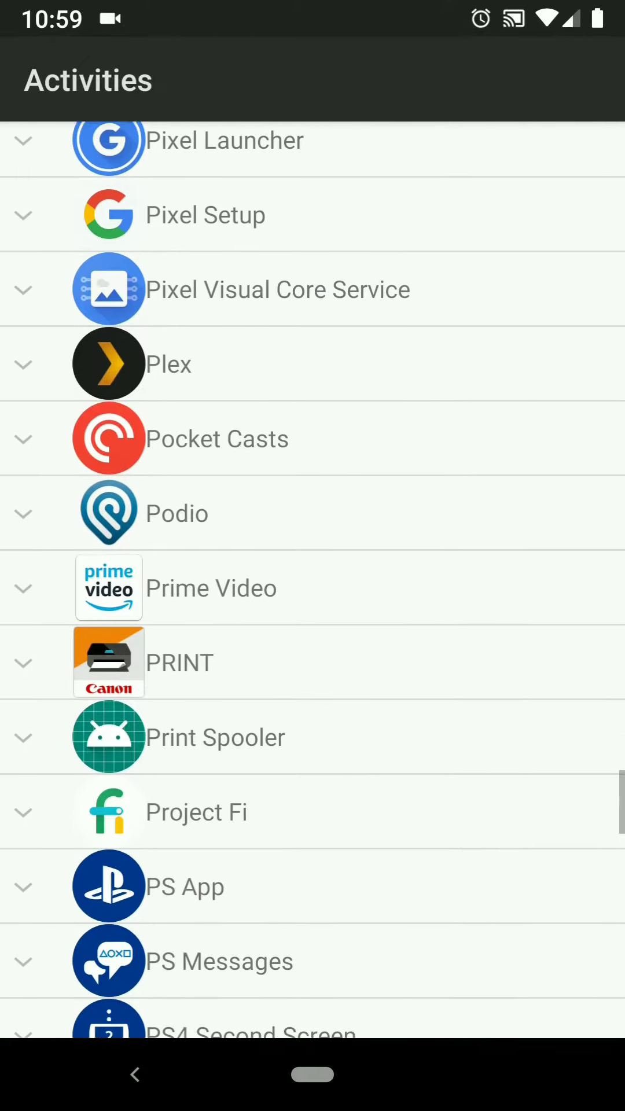
pyautogui.scroll(-3)
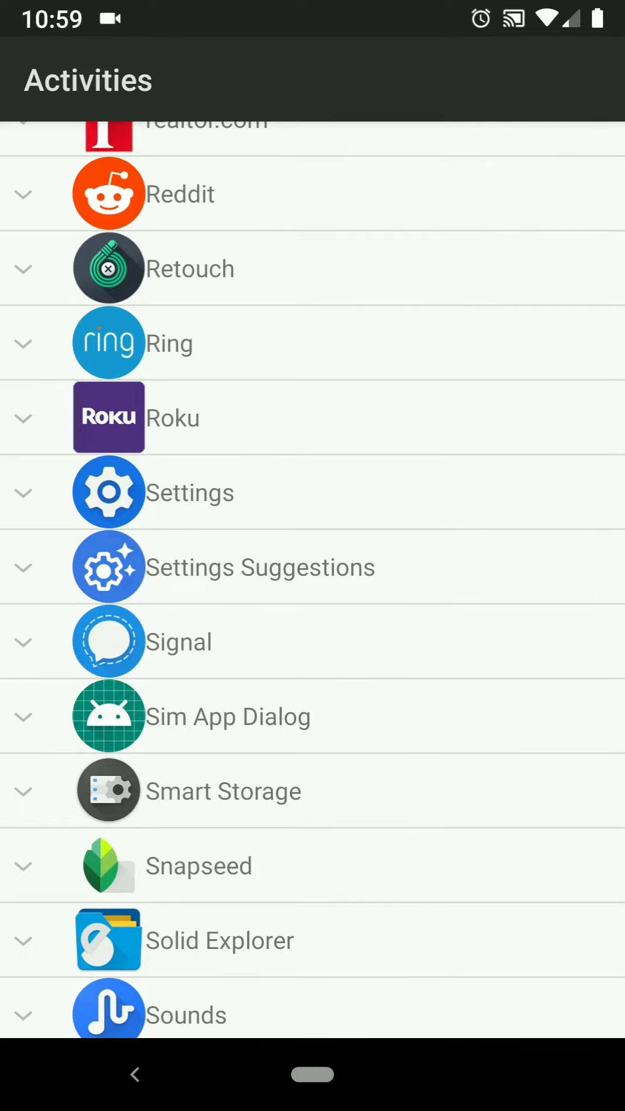
pyautogui.scroll(-3)
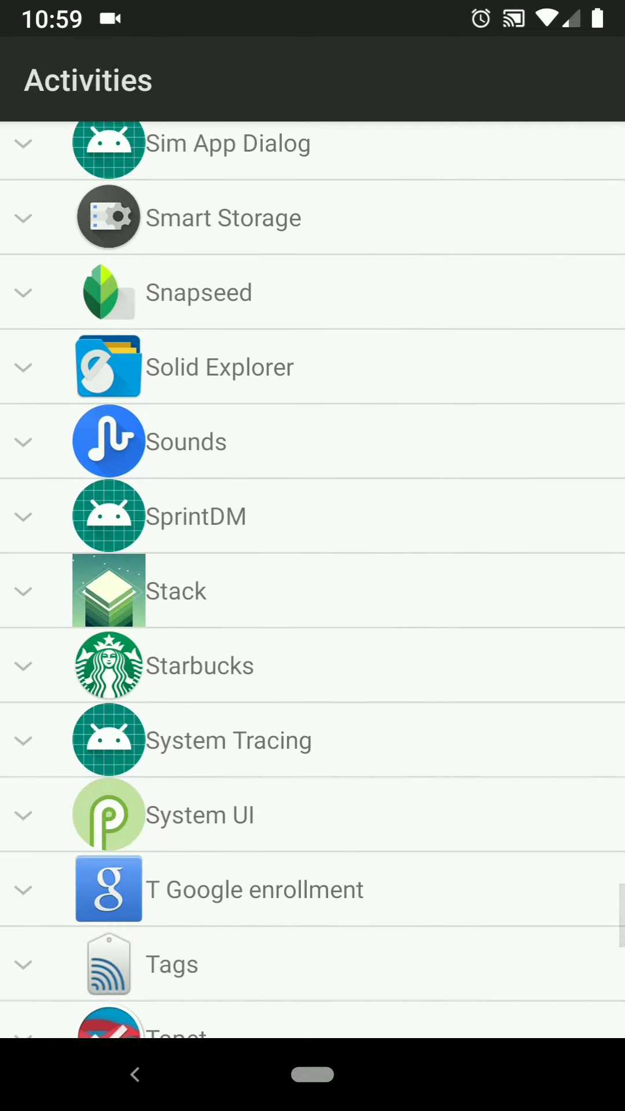
pyautogui.click(200, 815)
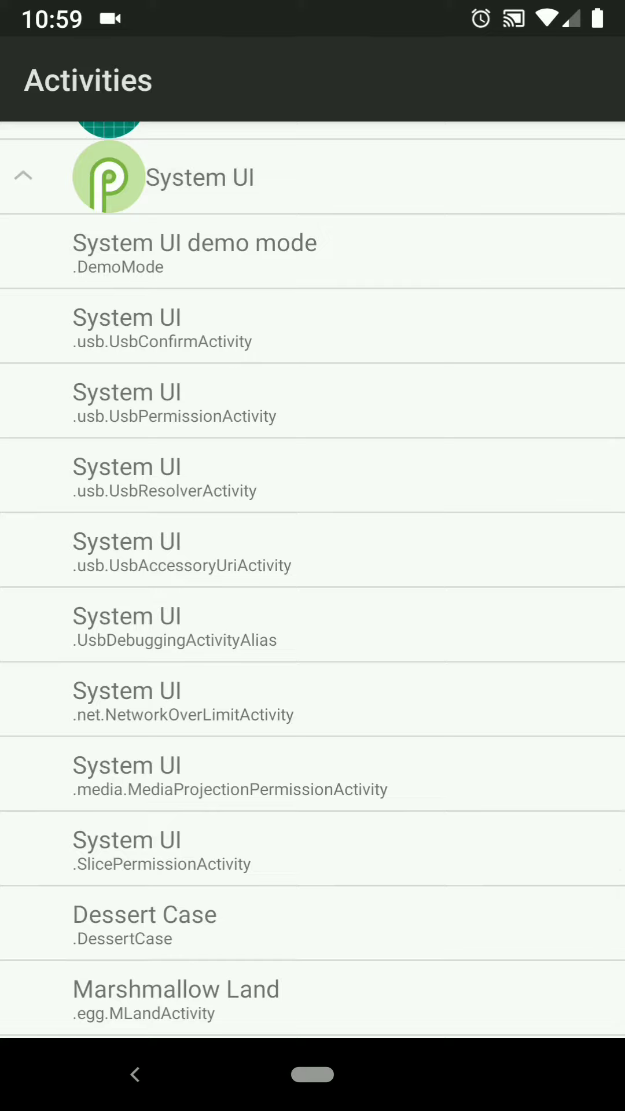
pyautogui.press('back')
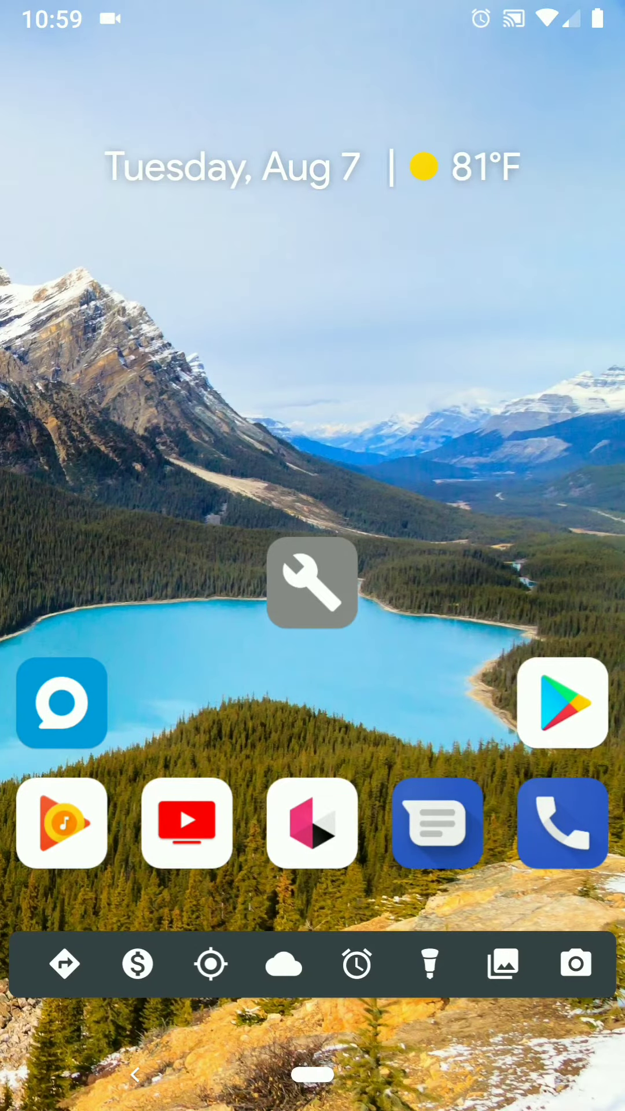
# Open System UI Tuner from the shortcut and switch the Alarm status icon off.
pyautogui.click(310, 584)
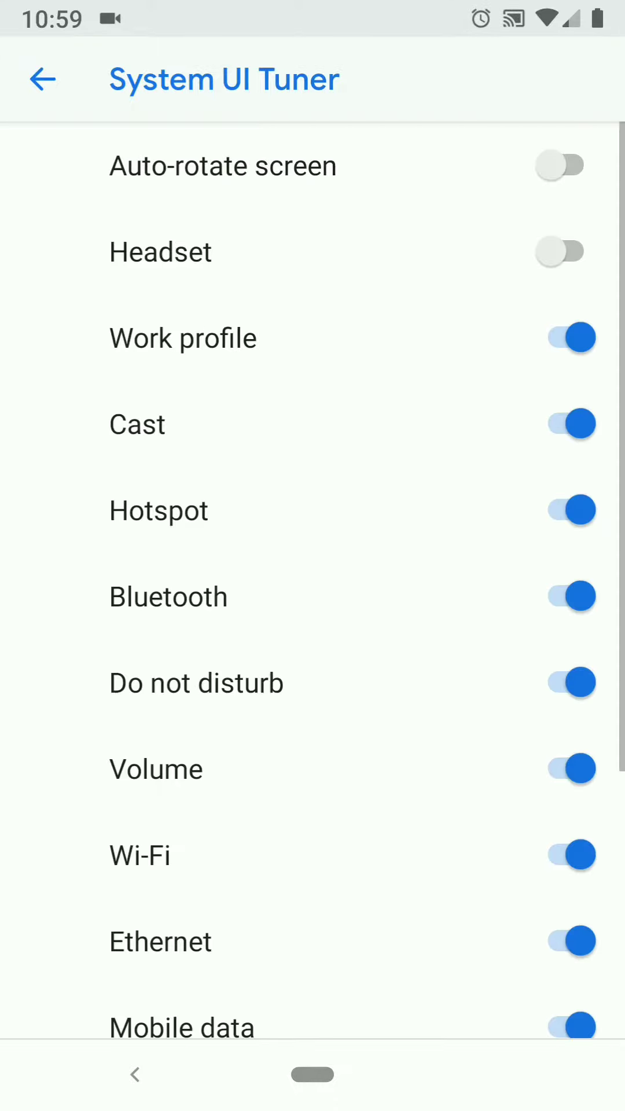
pyautogui.scroll(-3)
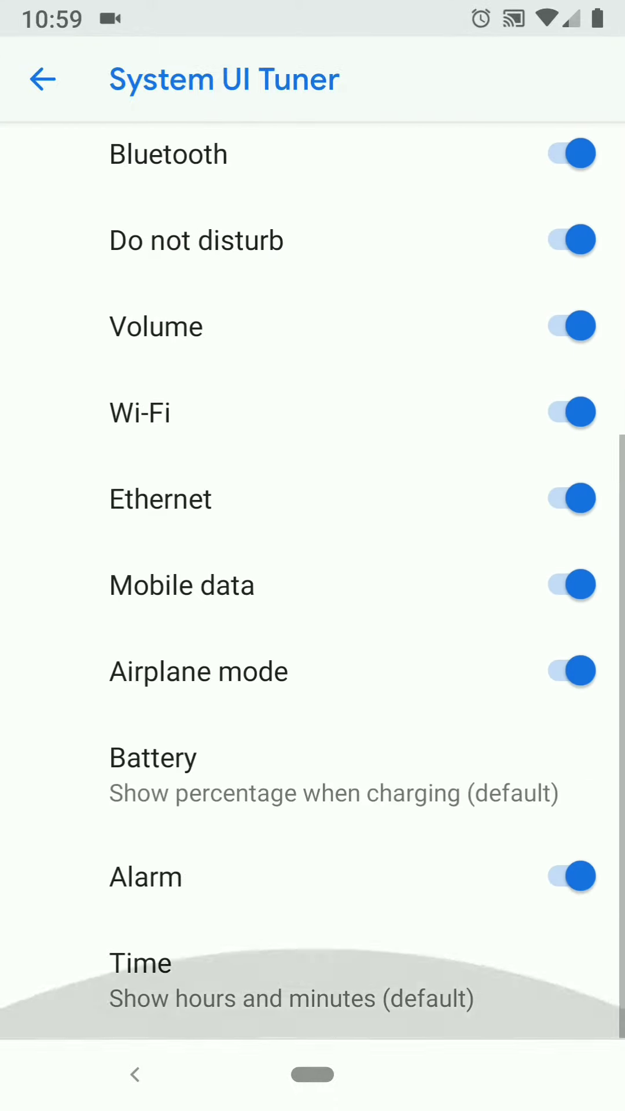
pyautogui.click(569, 875)
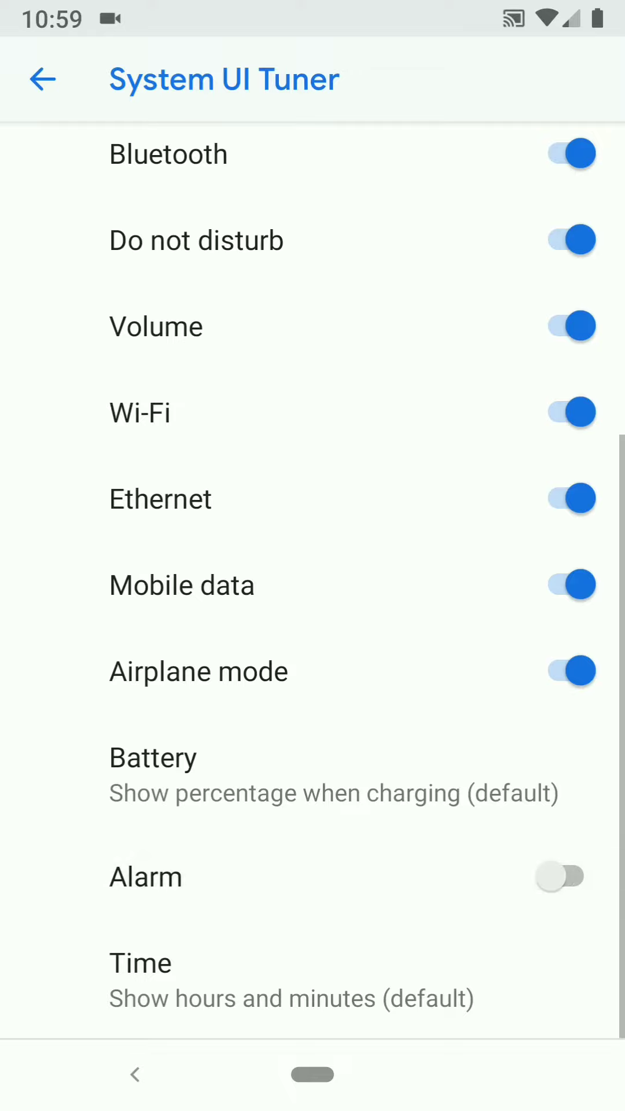